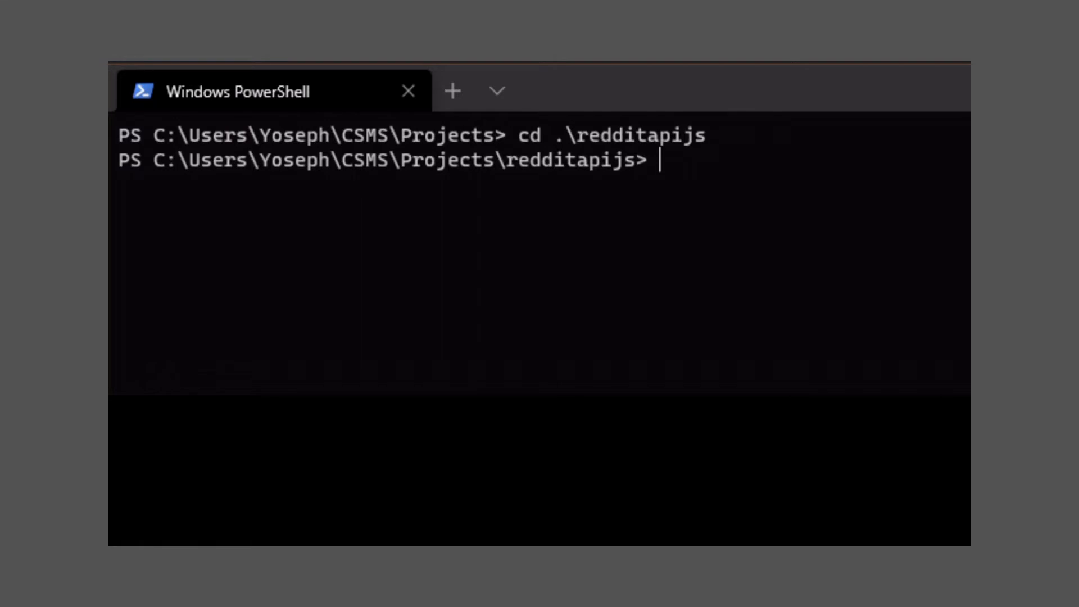
- Initialise the redditapijs npm project and launch VS Code on the folder from PowerShell
{"action": "type", "text": "n"}
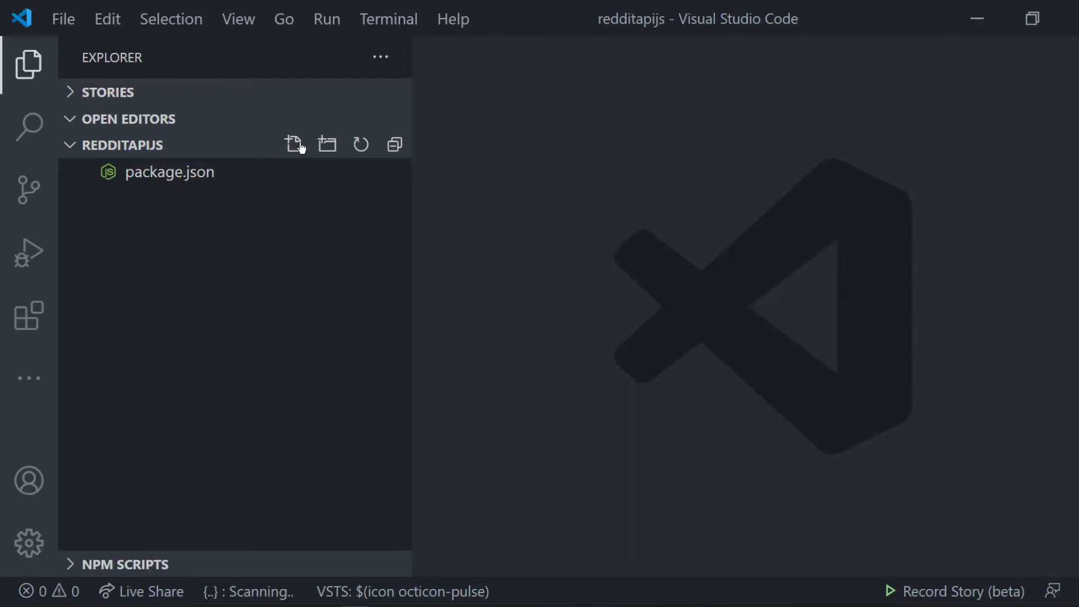
- Create an empty index.js and install snoowrap 1.21.0 from the integrated terminal
{"action": "left_click", "coordinate": [294, 145]}
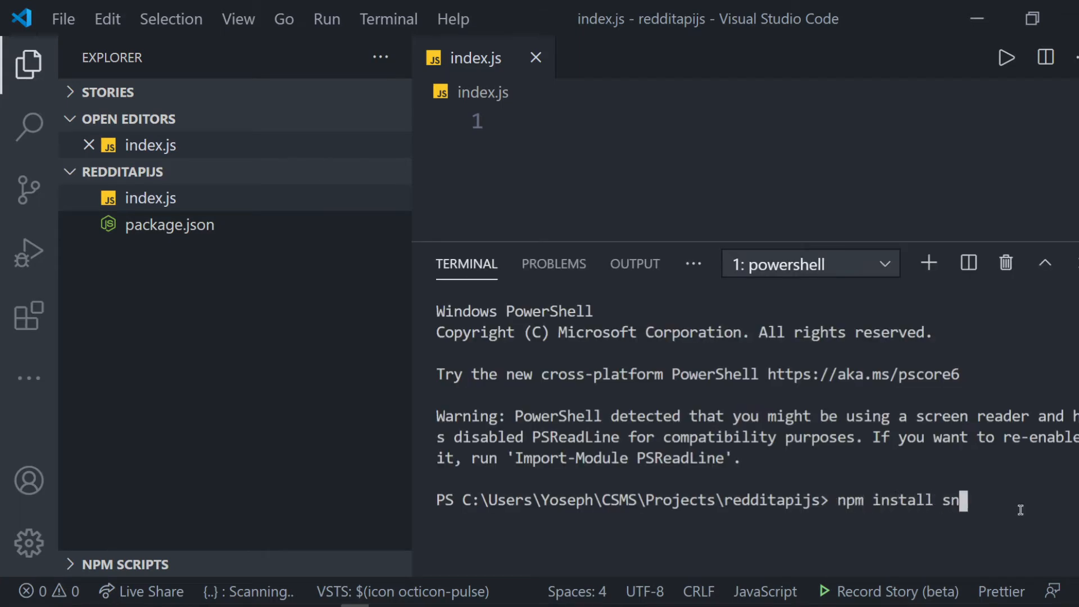
{"action": "key", "text": "Enter"}
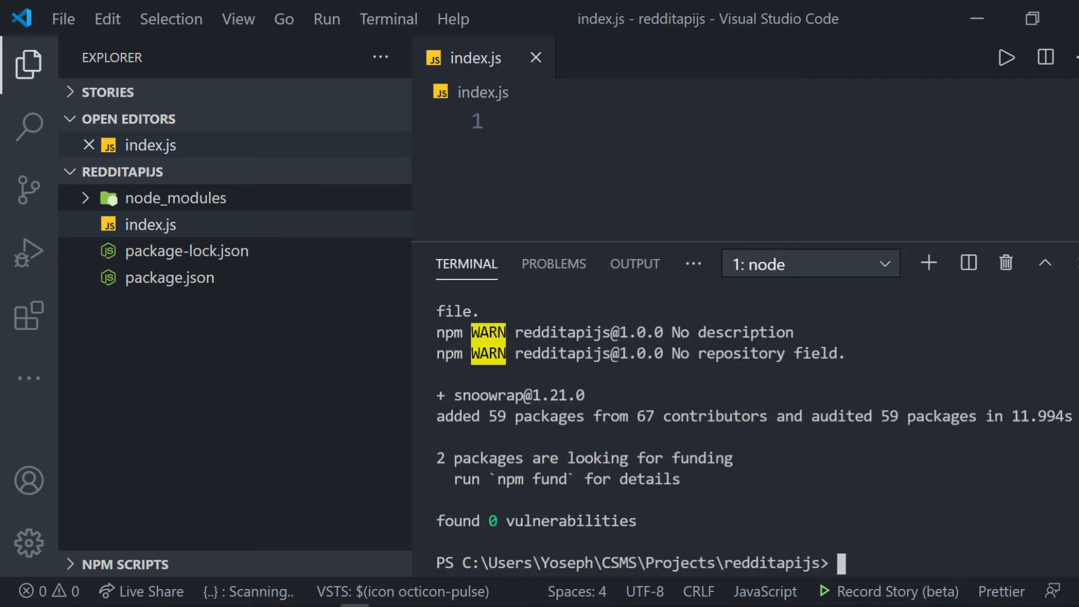
- Require snoowrap and start a snoowrap client with userAgent 'Whatever' and a clientId placeholder
{"action": "type", "text": "const snoowrap = require('snoowrap');"}
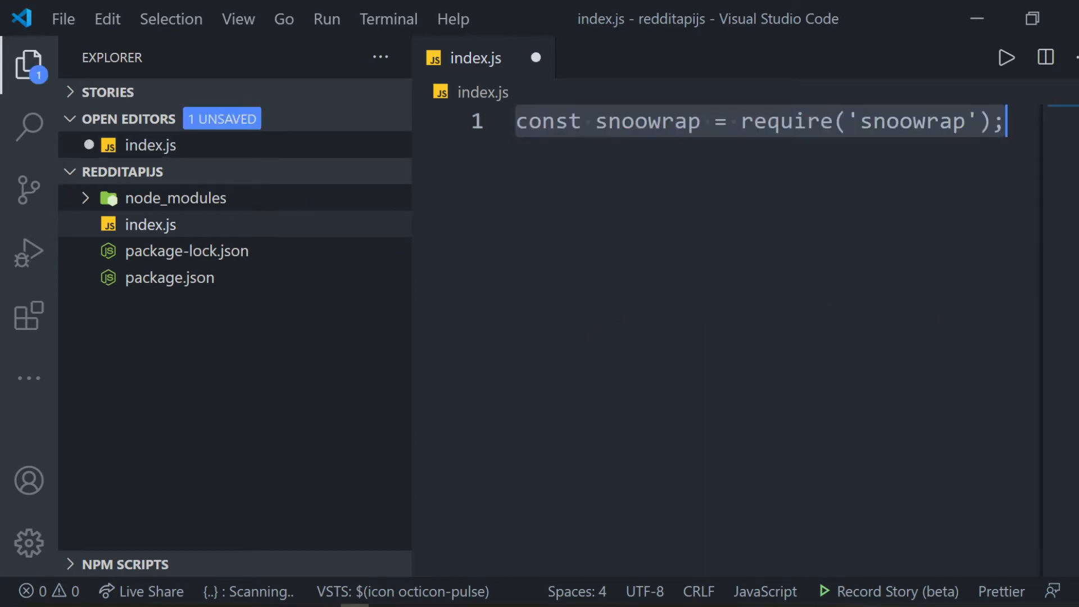
{"action": "key", "text": "ctrl+s"}
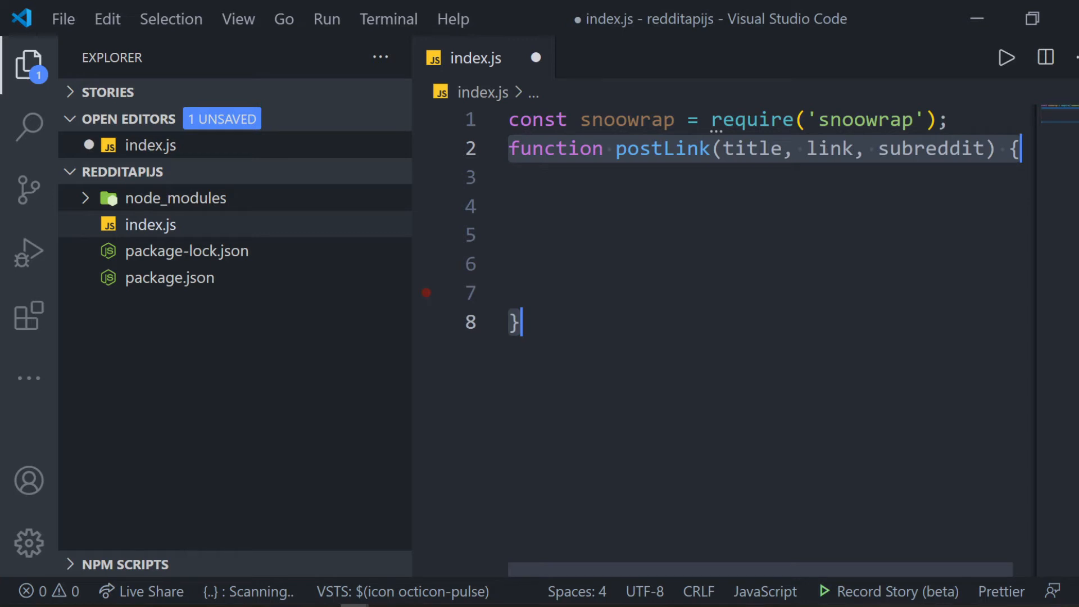
{"action": "type", "text": "const r = new snoowrap({"}
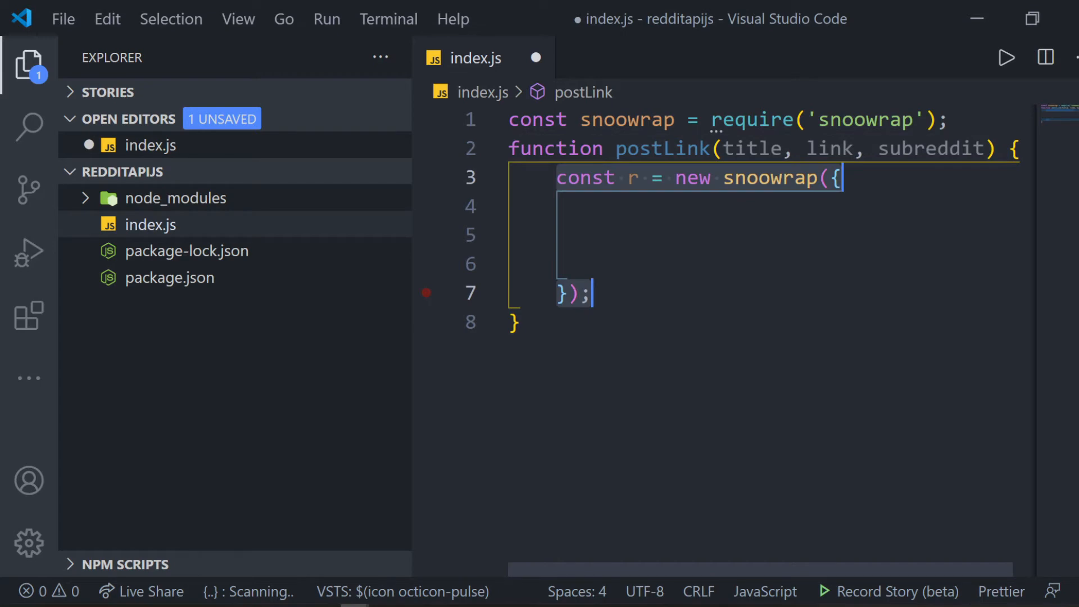
{"action": "type", "text": "userAgent: 'Whatever',"}
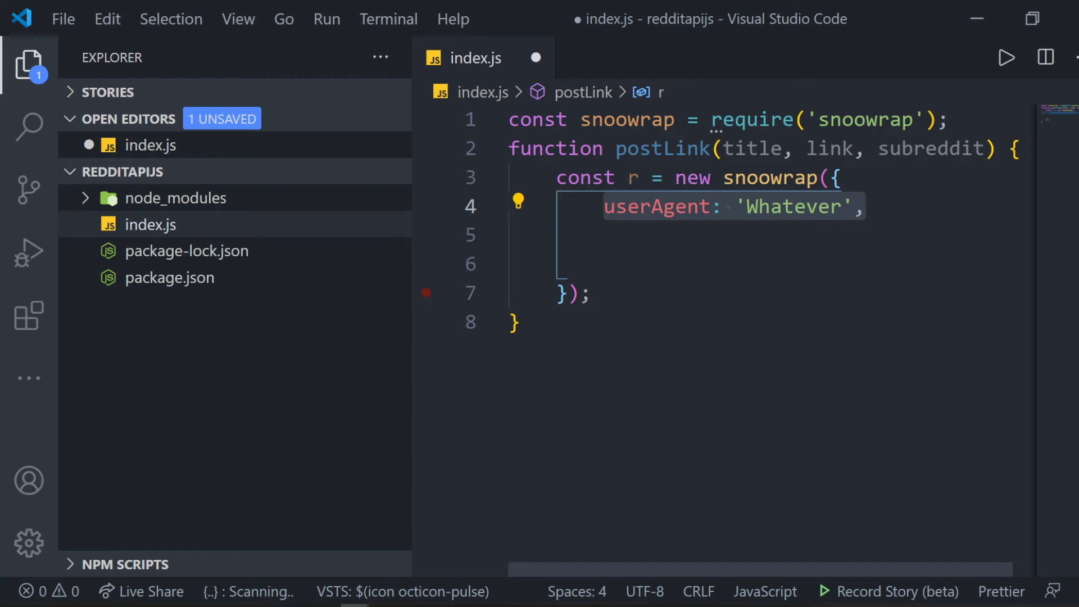
{"action": "type", "text": "clientId: 'clientID',"}
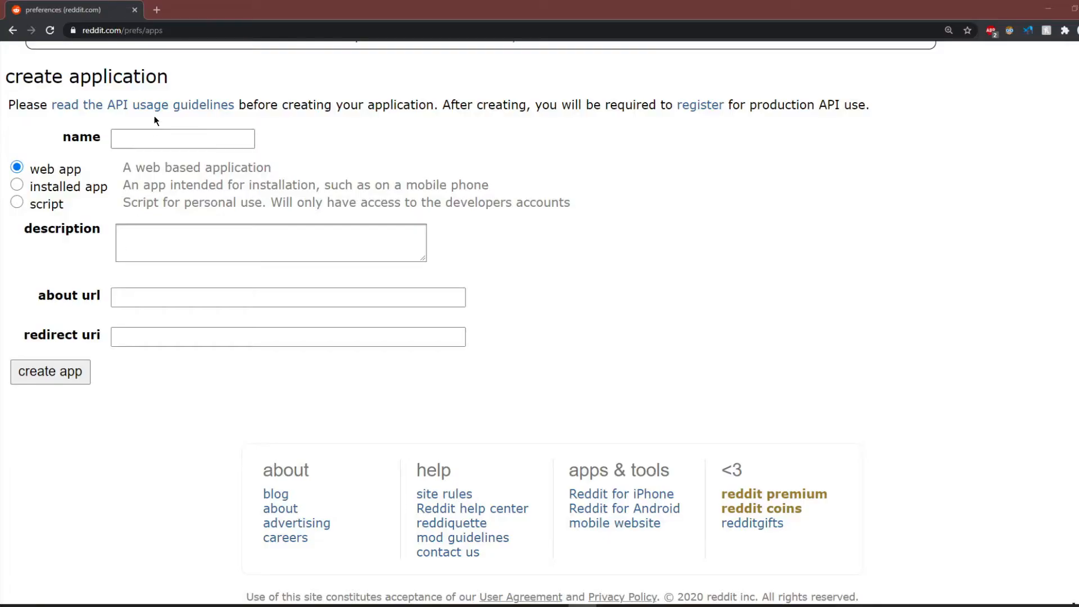
{"action": "type", "text": "AppName"}
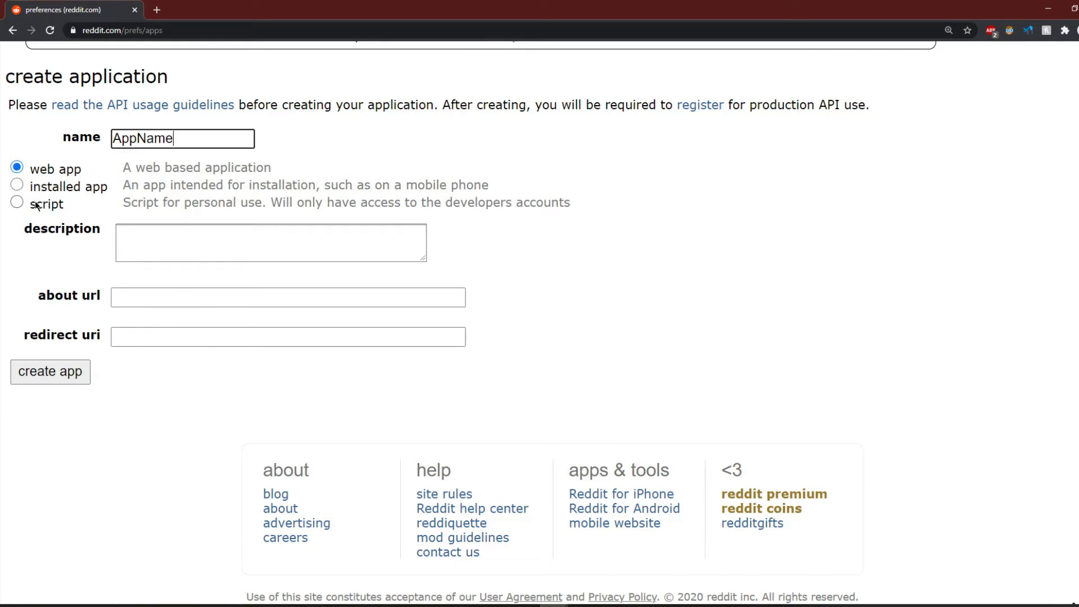
{"action": "left_click", "coordinate": [17, 204]}
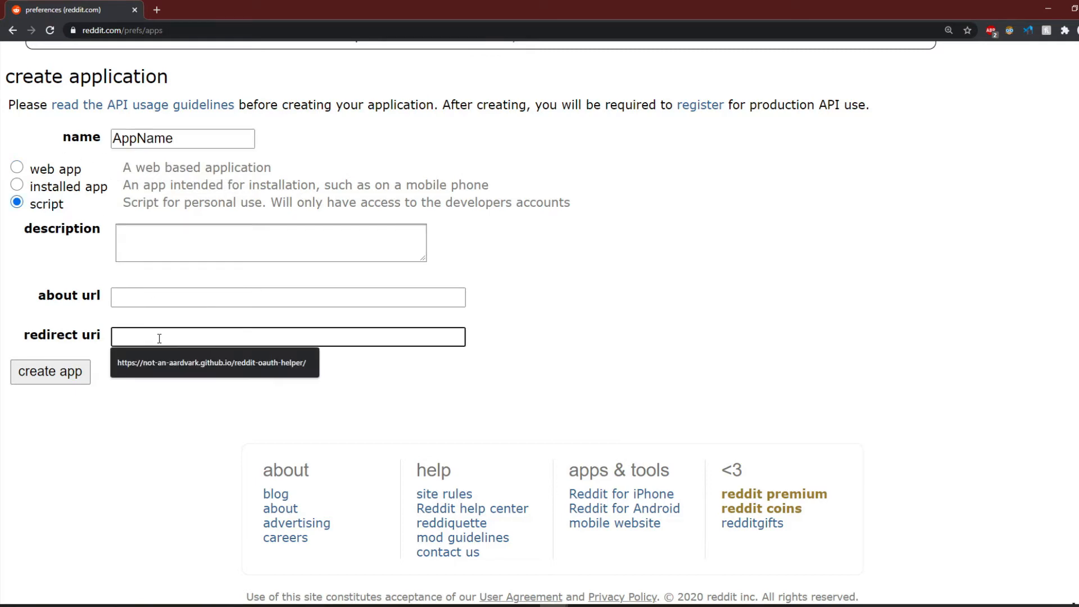
{"action": "type", "text": "https://reddit"}
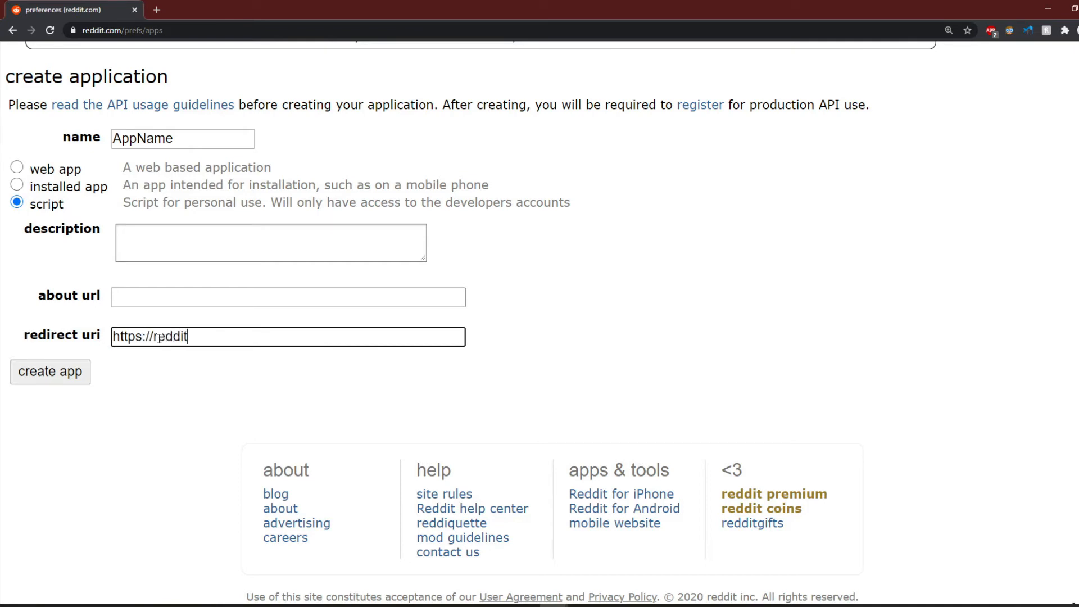
{"action": "type", "text": ".com"}
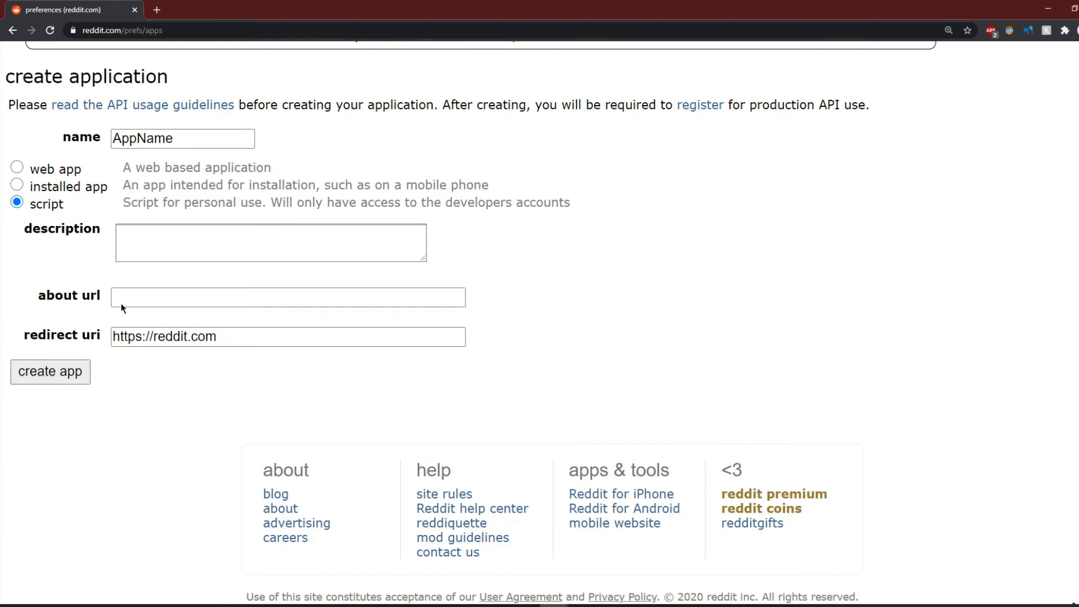
{"action": "type", "text": "Test"}
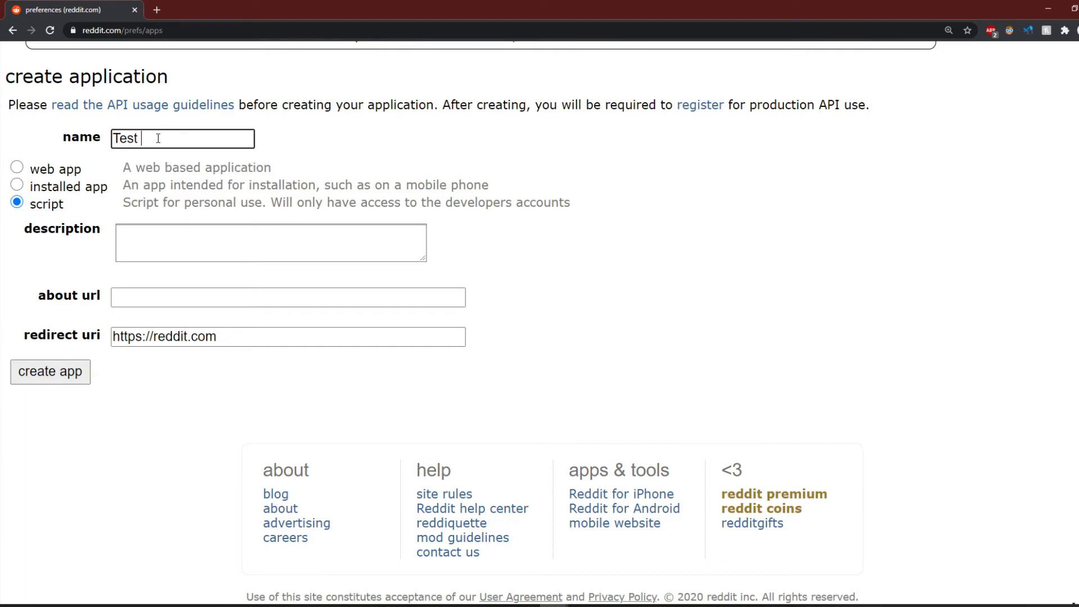
{"action": "type", "text": "App"}
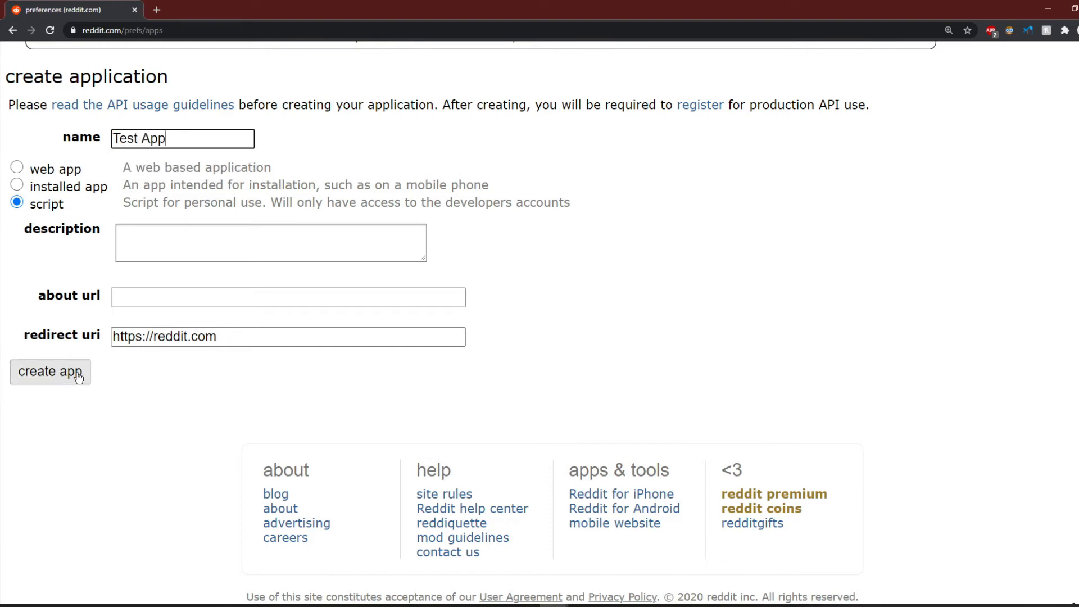
{"action": "left_click", "coordinate": [50, 372]}
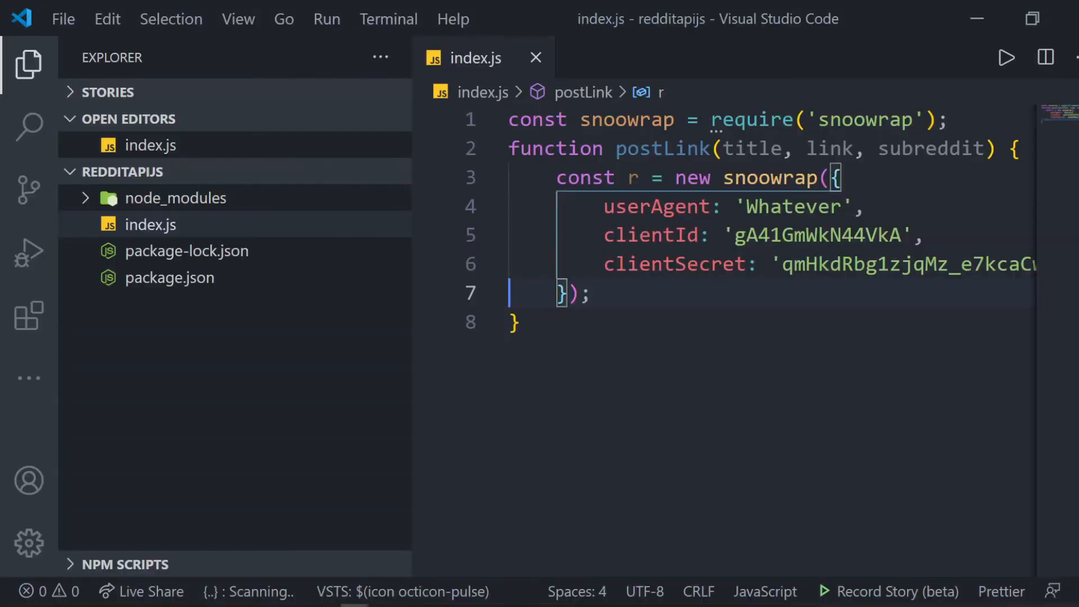
- Add username 'TestUsername' to the client and begin the r.getSubreddit(subreddit) call
{"action": "type", "text": "username: 'TestUsername',"}
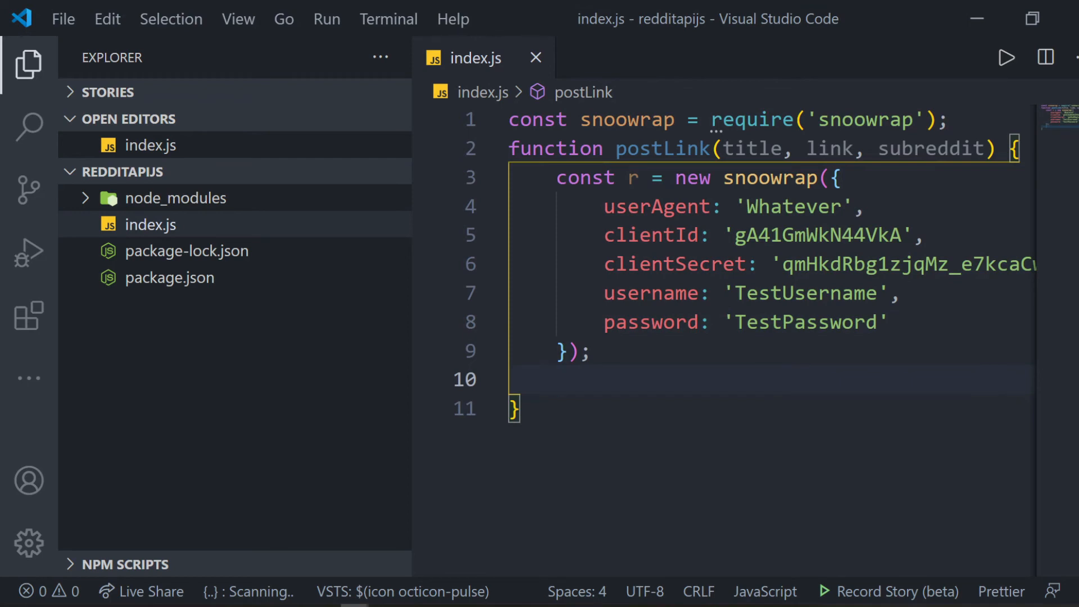
{"action": "type", "text": "r.getSubreddit(subreddit)."}
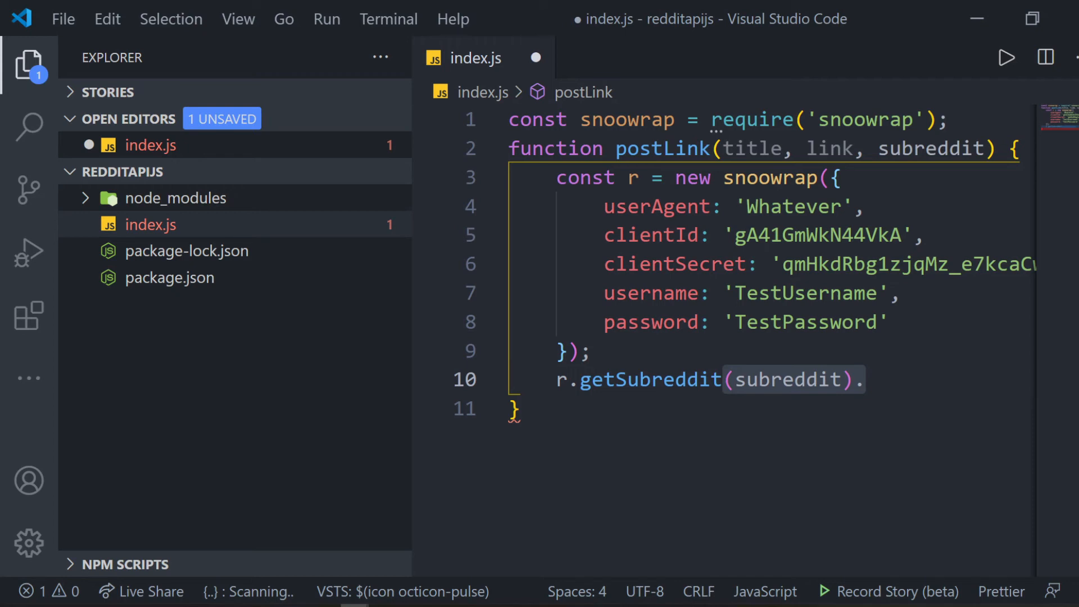
- Complete submitLink with title, url: link and sendReplies: true, then save index.js
{"action": "type", "text": "submitLink({"}
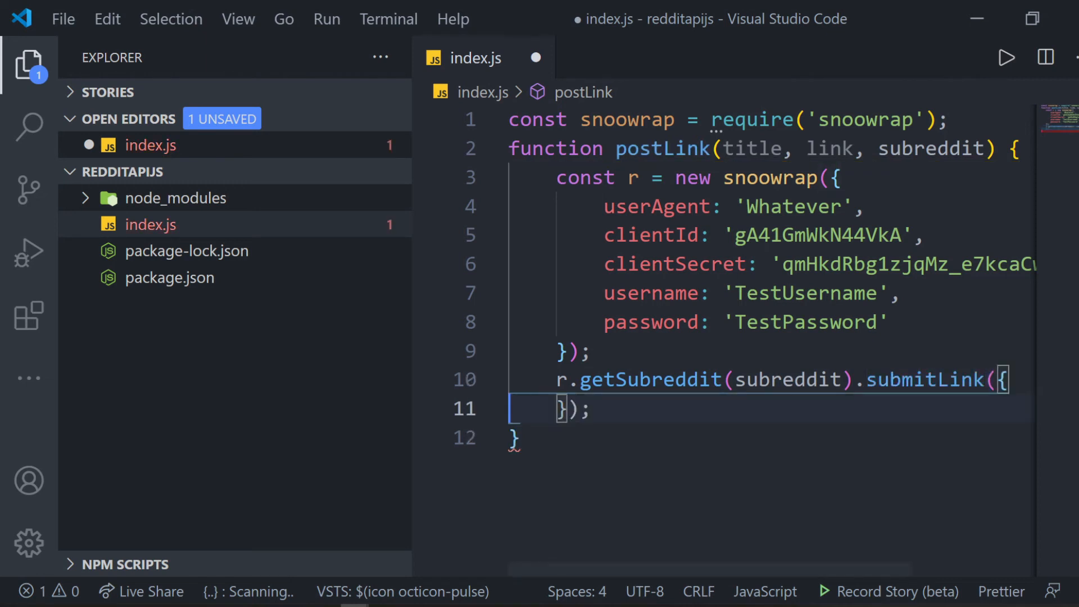
{"action": "type", "text": "title: title,"}
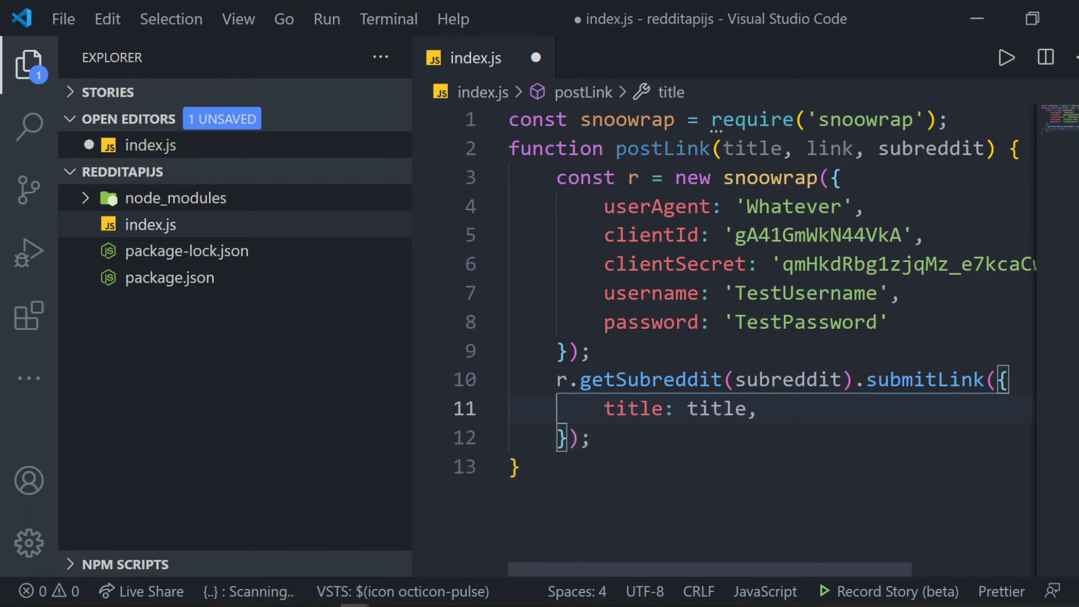
{"action": "type", "text": "url: link,"}
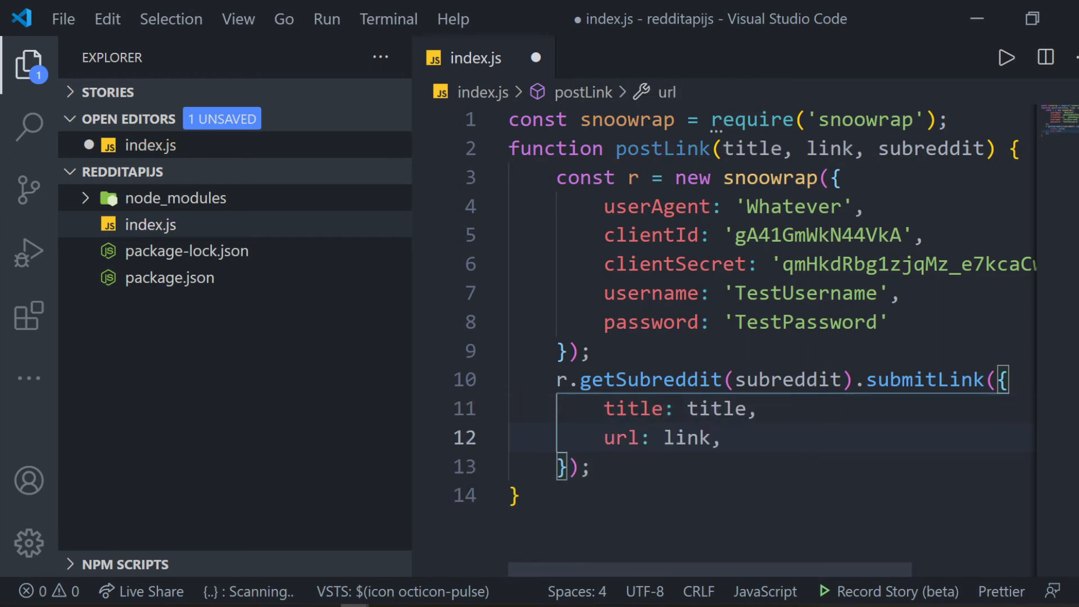
{"action": "type", "text": "sendReplies: true"}
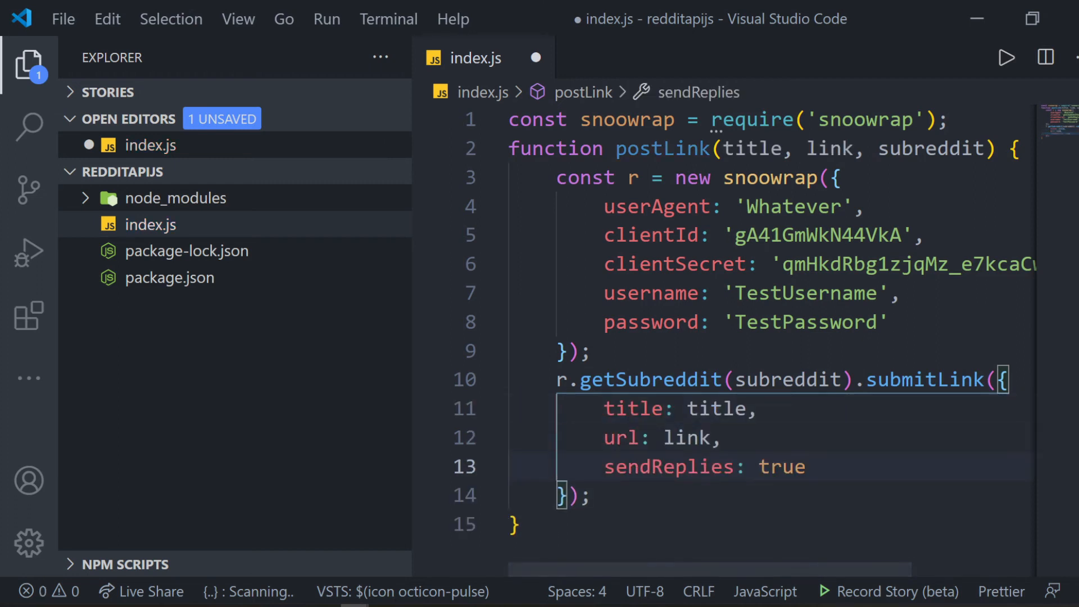
{"action": "key", "text": "ctrl+s"}
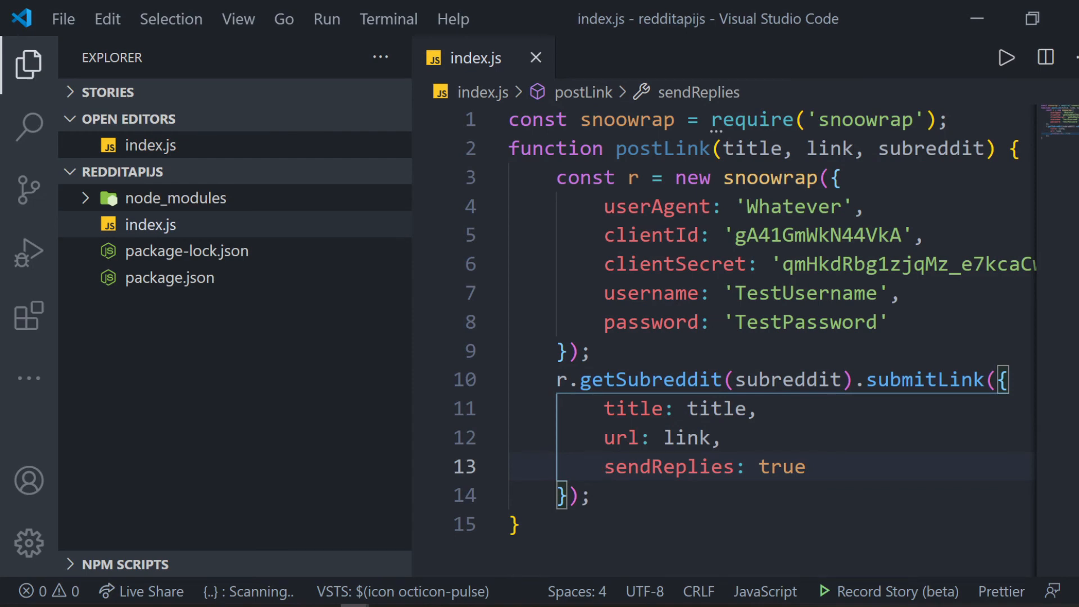
{"action": "left_click", "coordinate": [605, 467]}
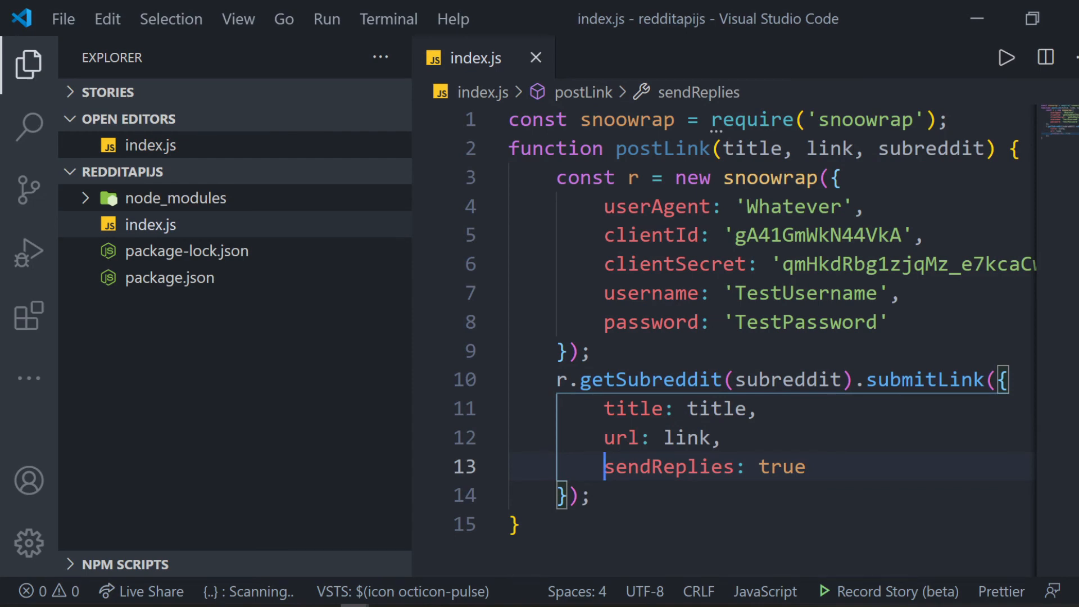
- Call postLink targeting the 'ShamelessPlug' subreddit and log 'Link Posted!' afterwards
{"action": "scroll", "scroll_direction": "down", "scroll_amount": 3}
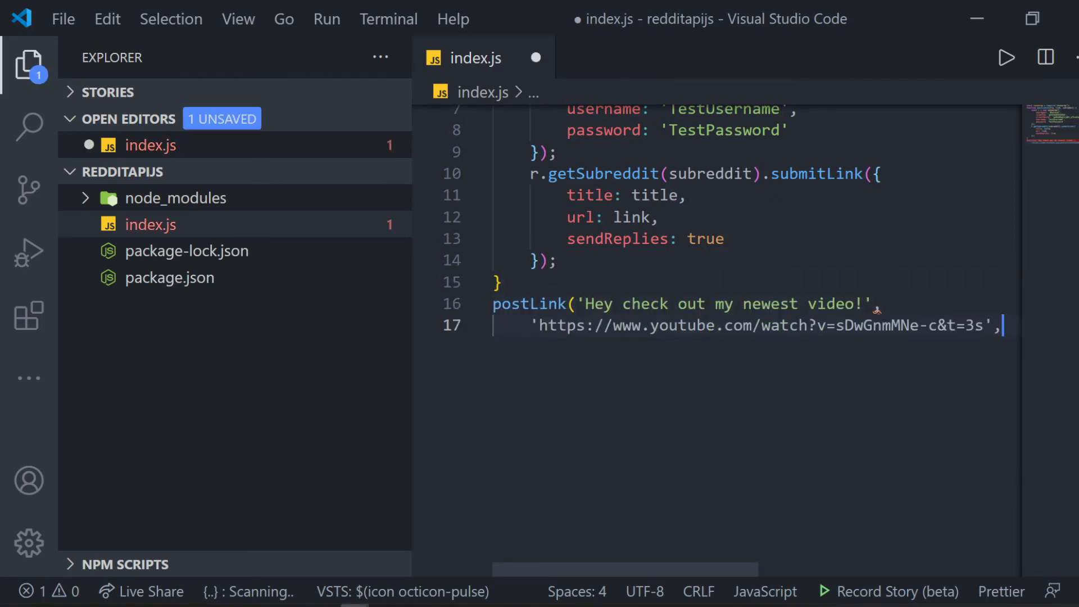
{"action": "type", "text": "'ShamelessPlug');"}
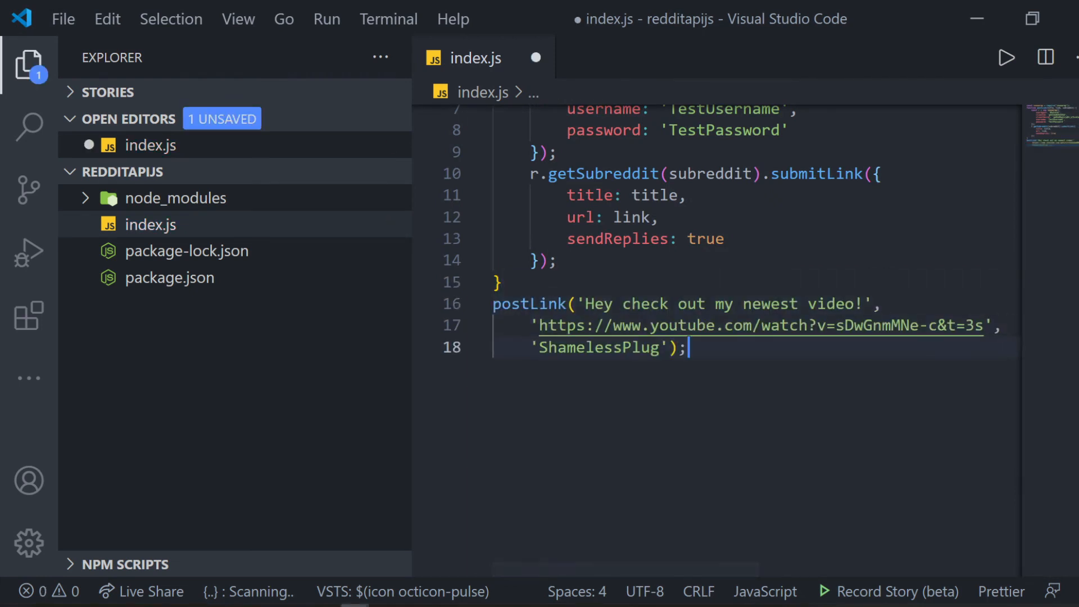
{"action": "type", "text": "console.log('Link Posted!');"}
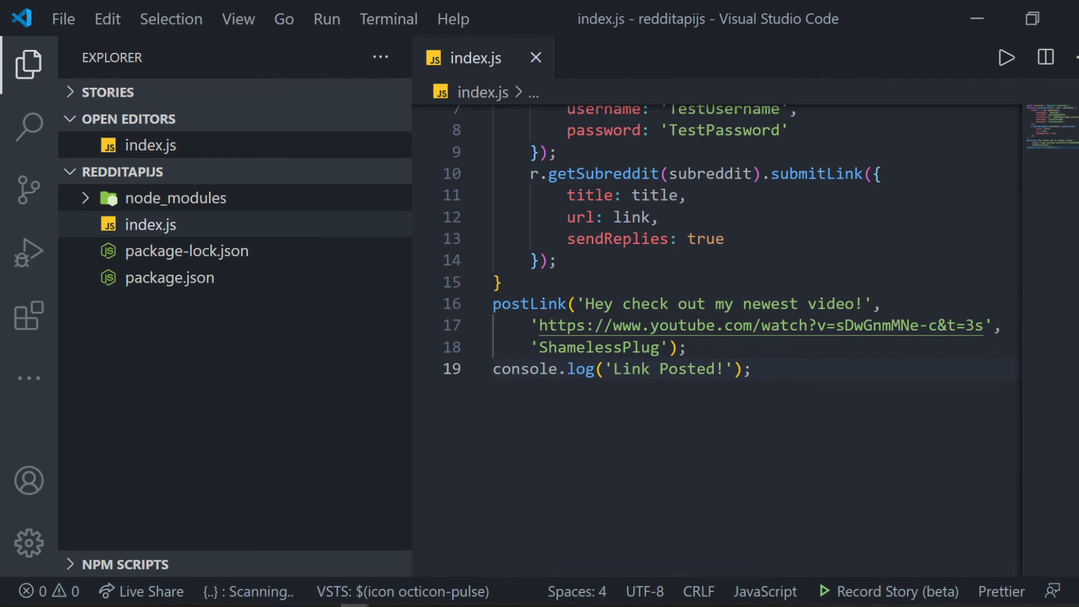